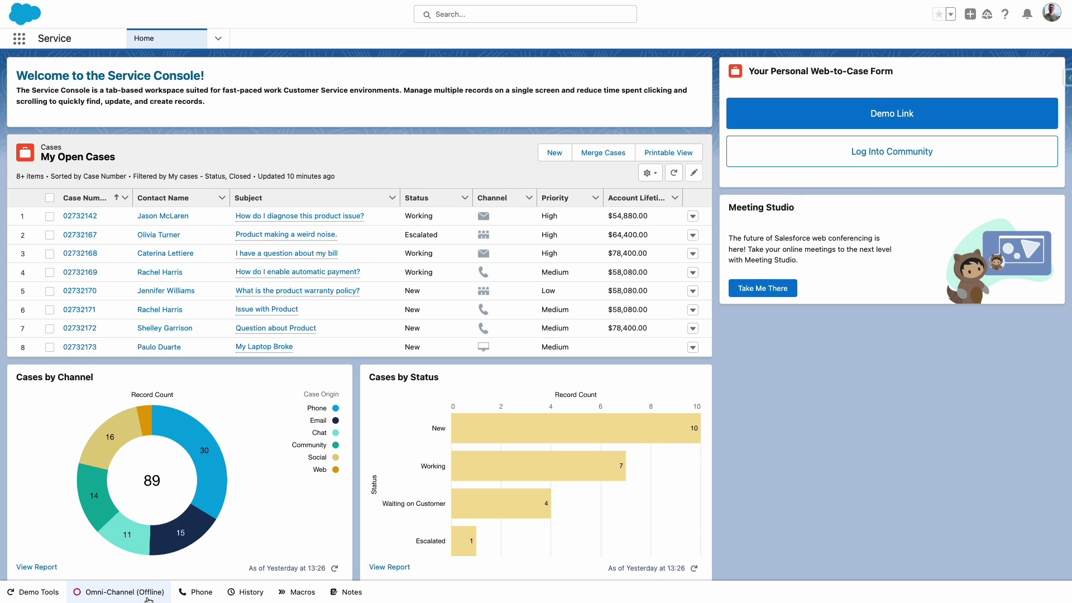
Step: Set the agent's Omni-Channel presence from Offline to Online
left_click(124, 592)
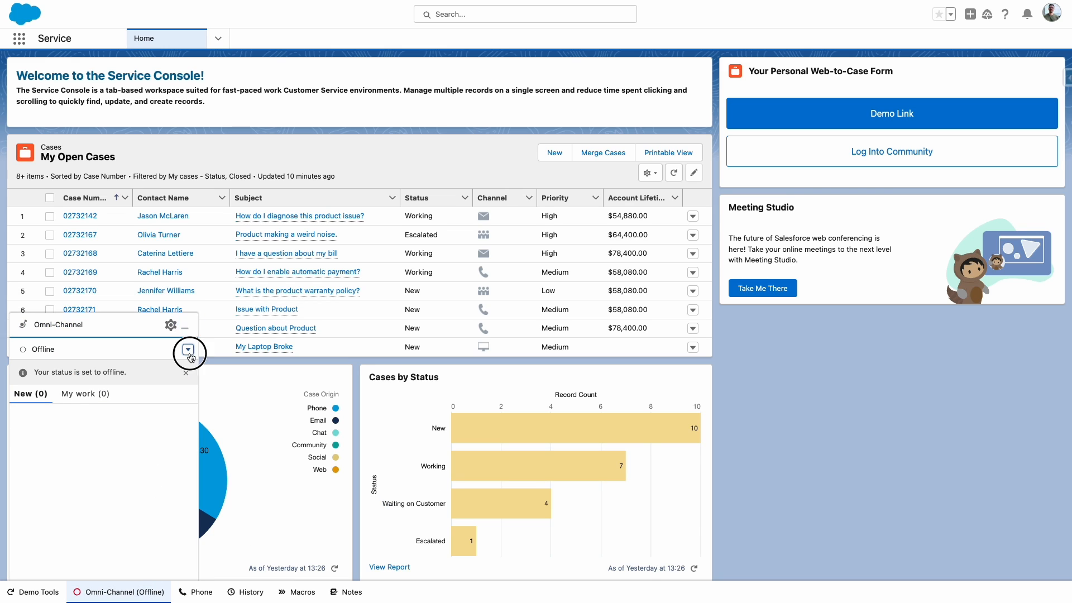
left_click(188, 350)
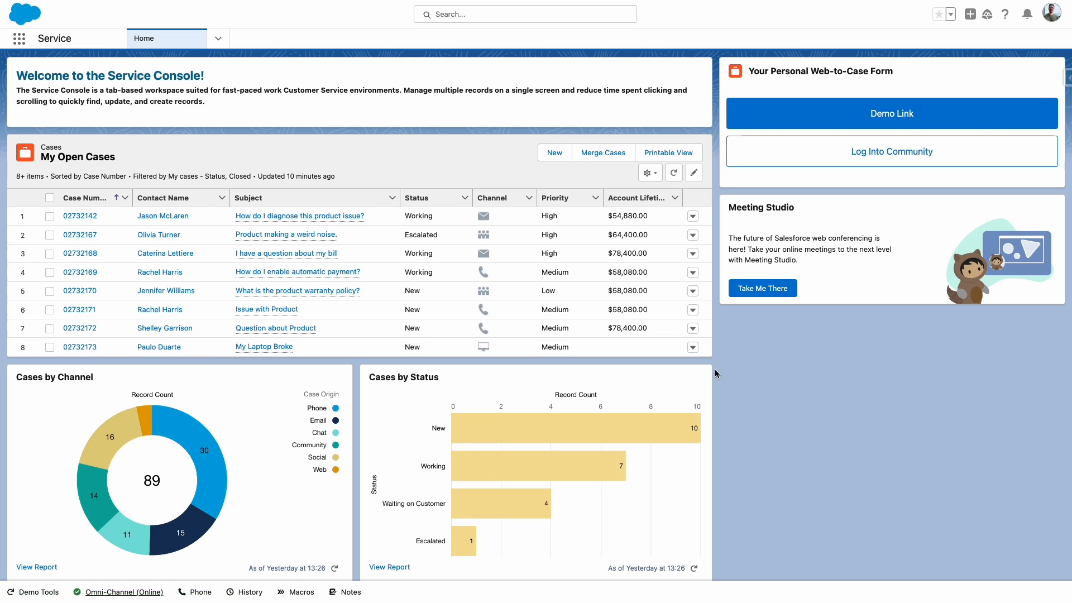
mouse_move(737, 376)
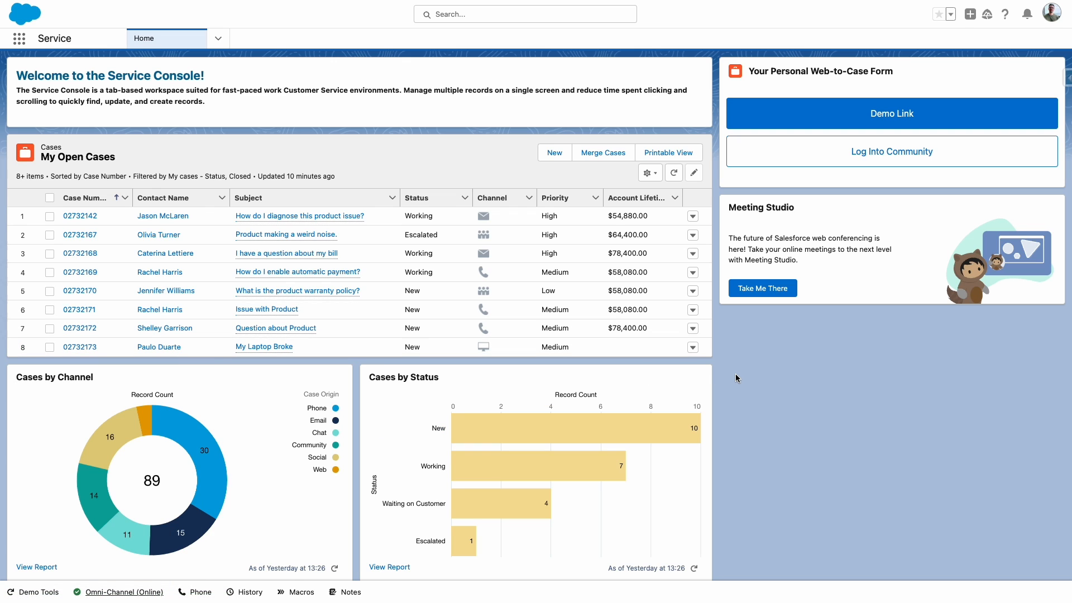
Step: Launch the community chat window and enter first name 'Emily' in the pre-chat form
left_click(890, 113)
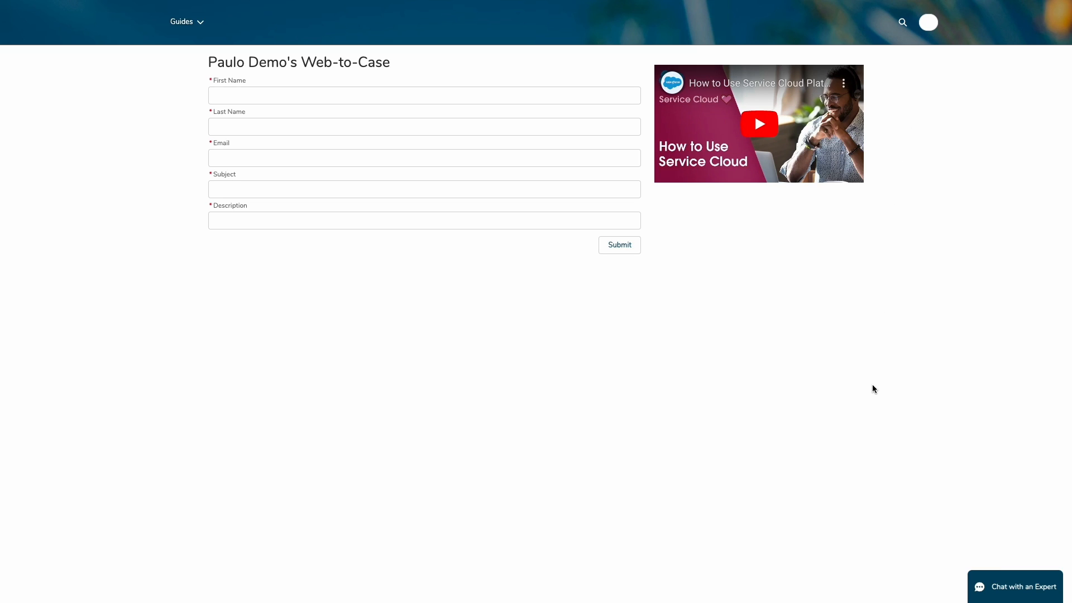
mouse_move(935, 539)
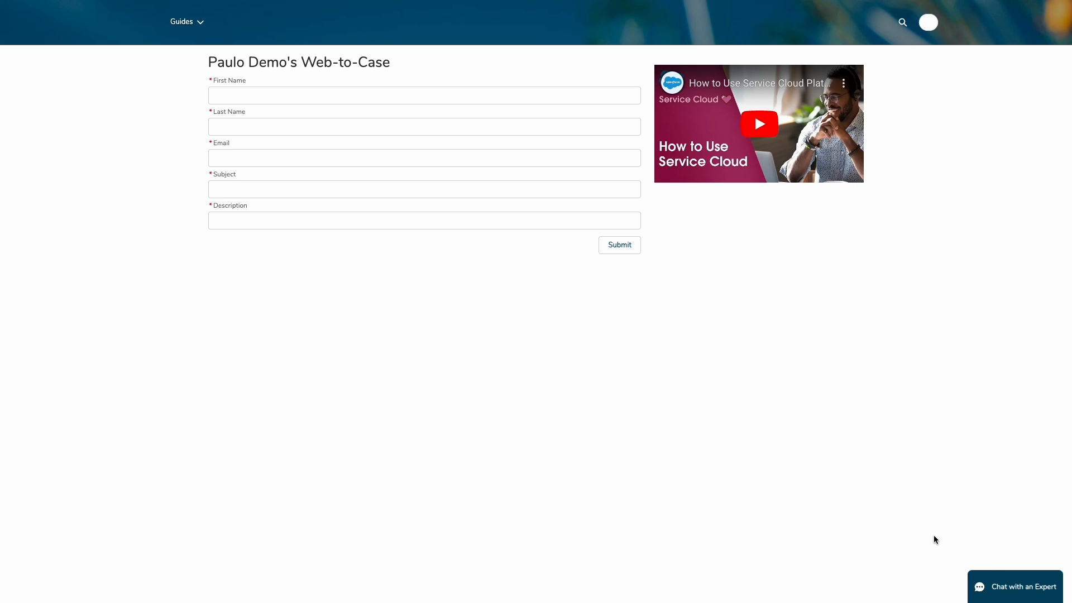
left_click(1015, 586)
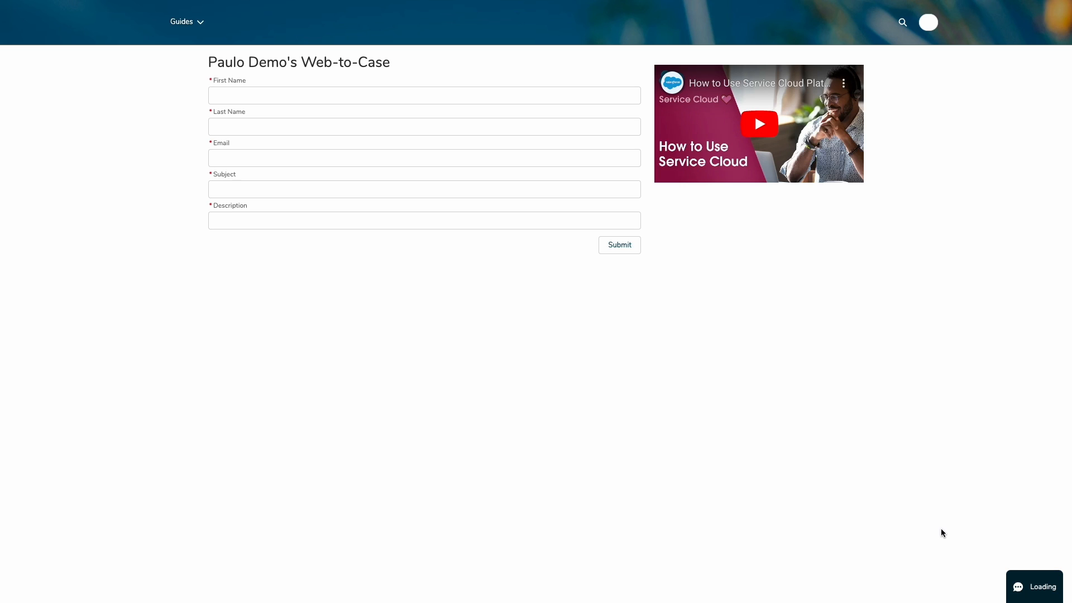
left_click(1033, 586)
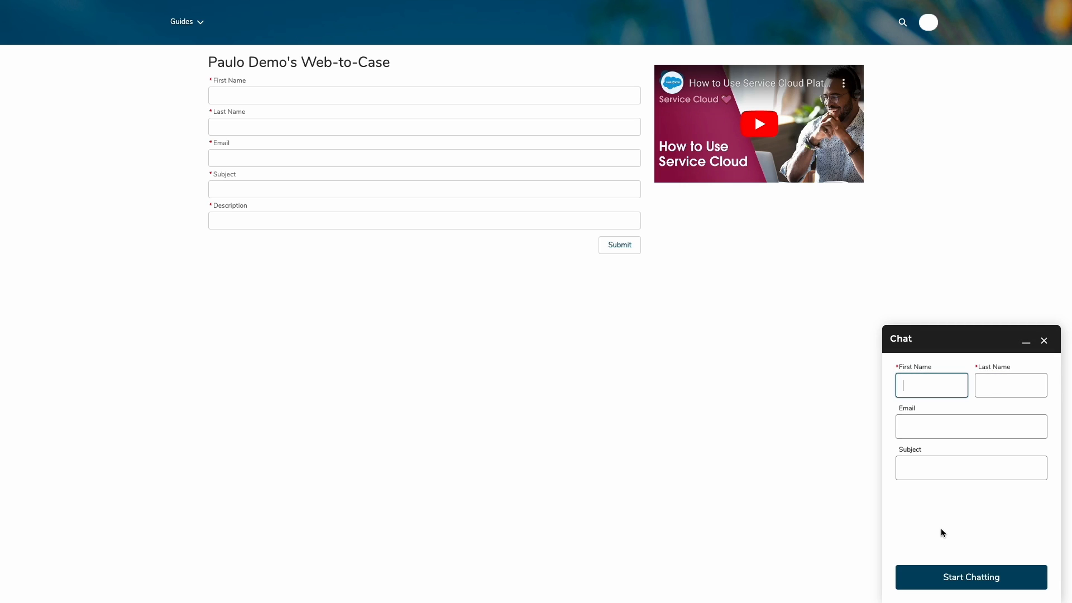
type("Emily")
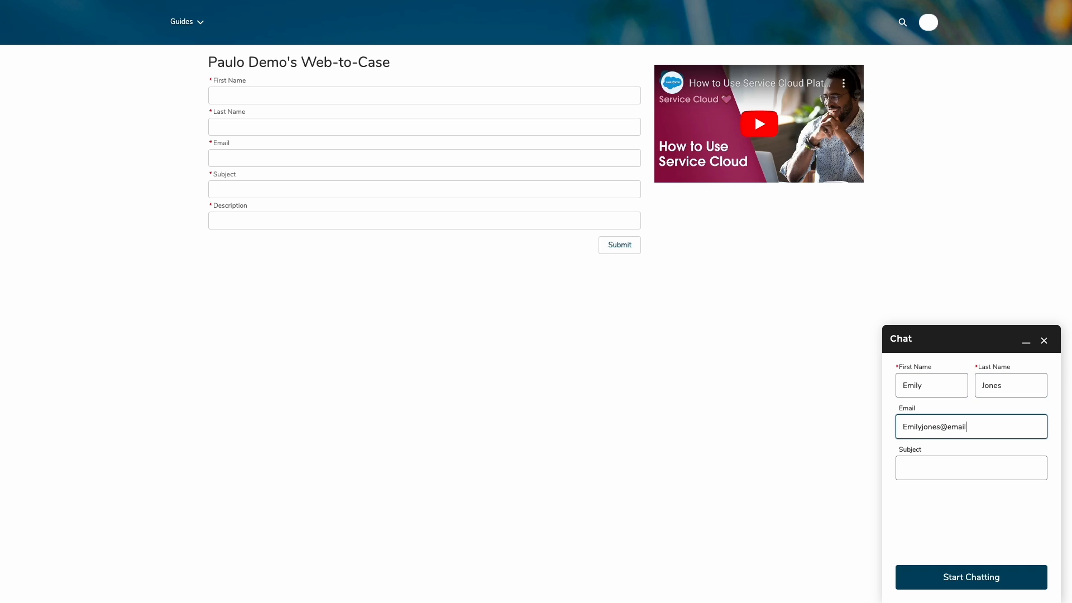
Step: Enter subject 'Reset Password', start the chat and request transfer to a live person
type("Reset")
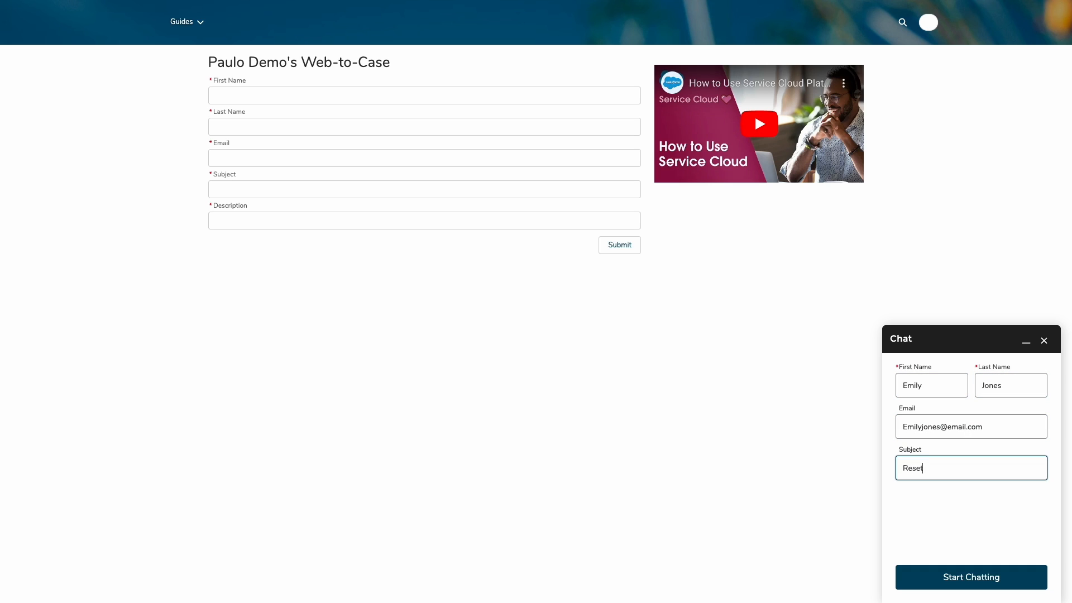
type("Password")
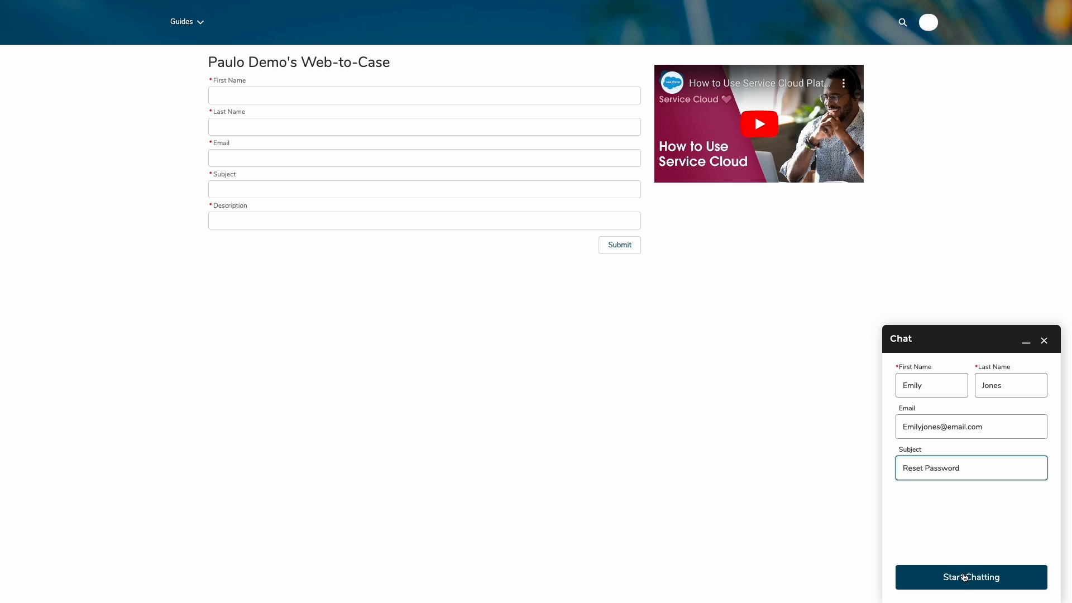
left_click(970, 578)
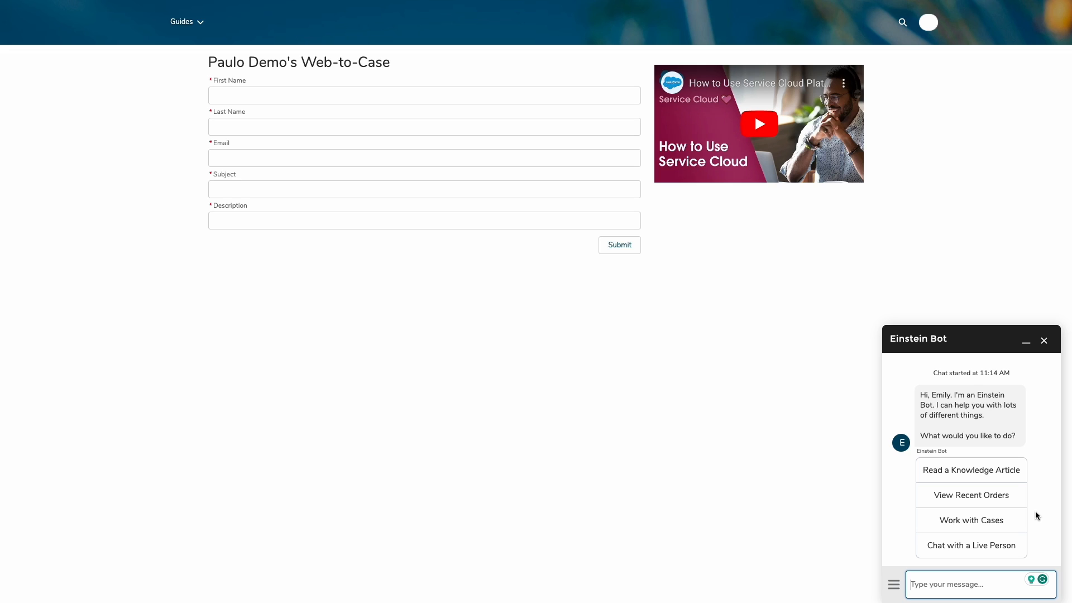
mouse_move(1029, 526)
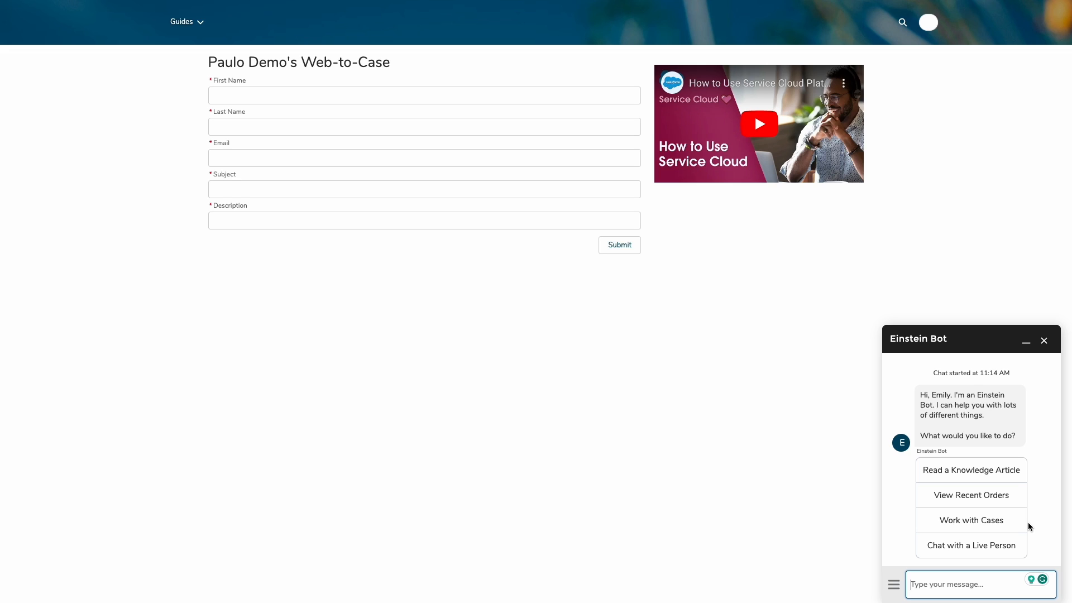
left_click(970, 544)
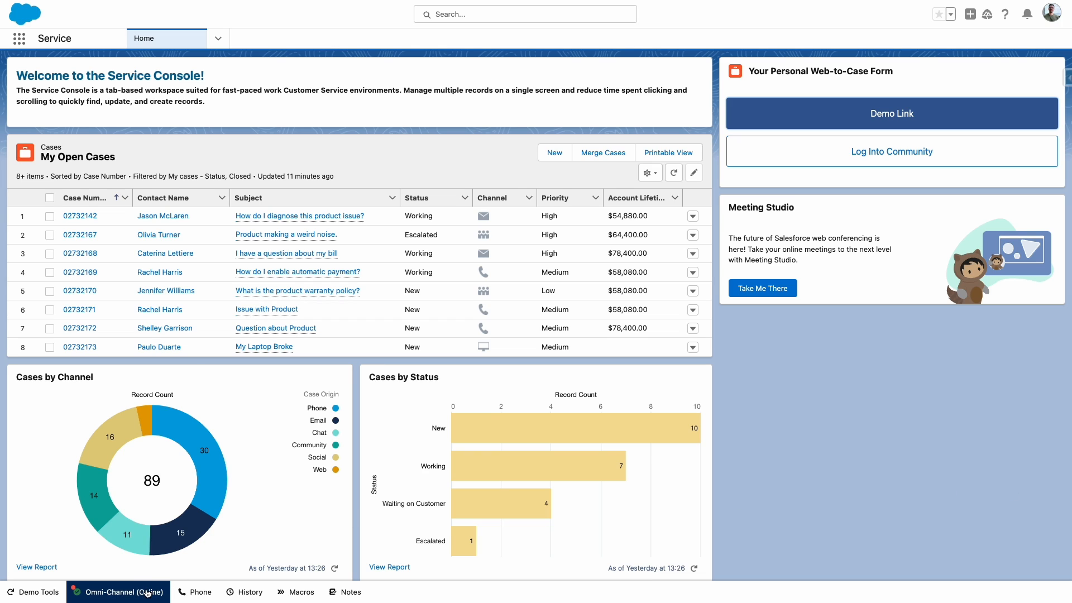
left_click(117, 591)
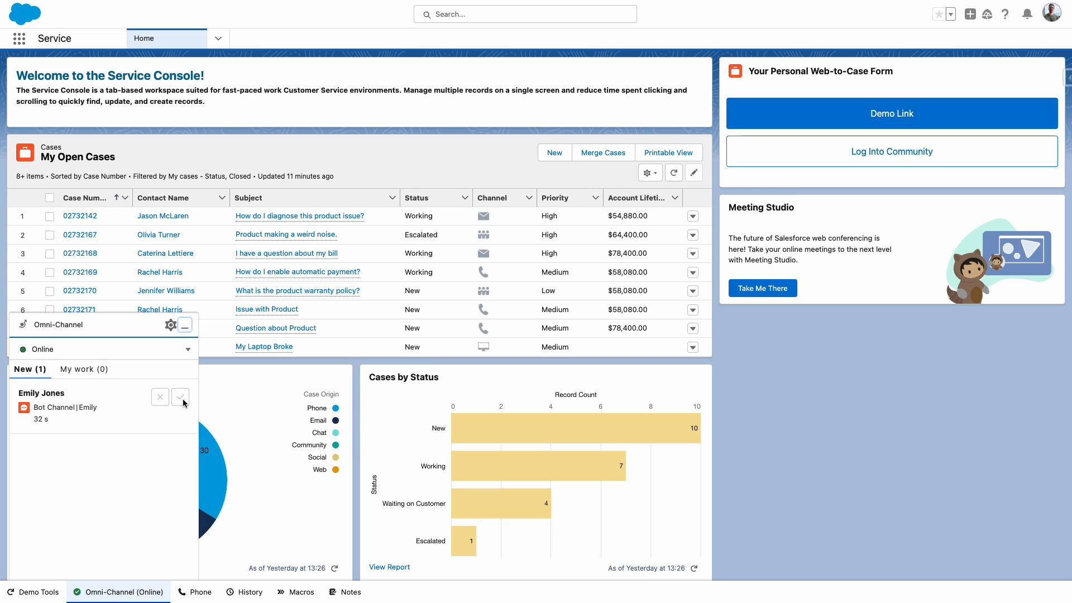
left_click(181, 396)
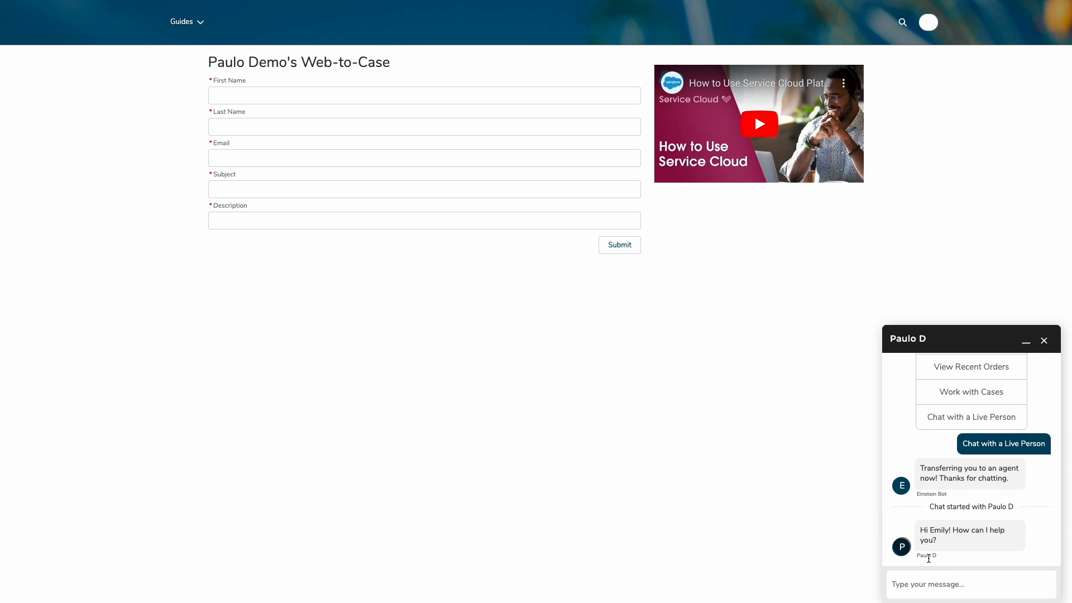
Step: As the customer, message the agent 'I need help getting back into my account'
left_click(957, 584)
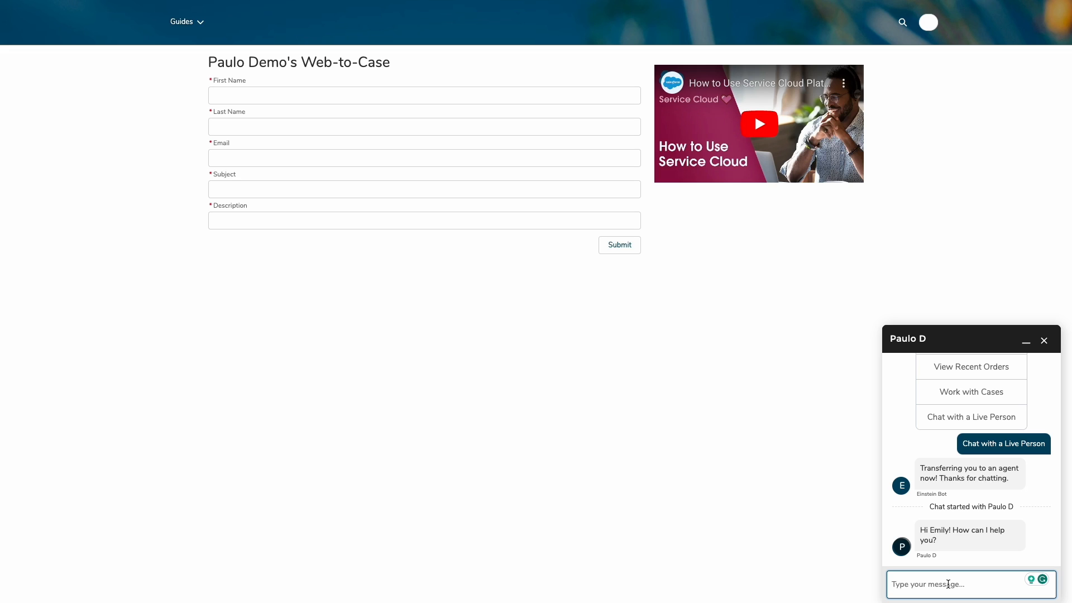
type("I need he")
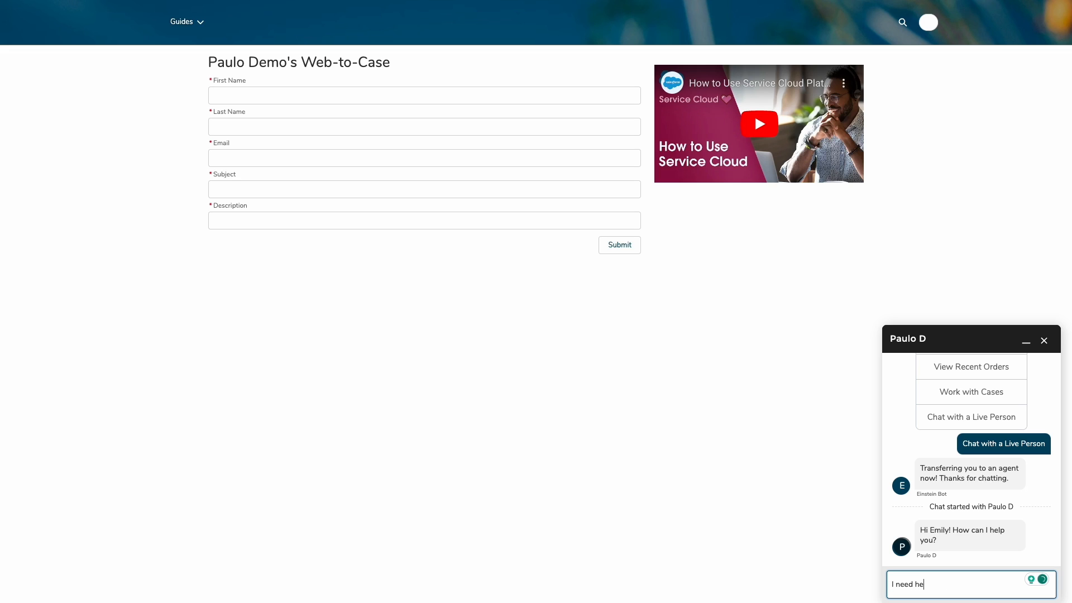
type("lp getti")
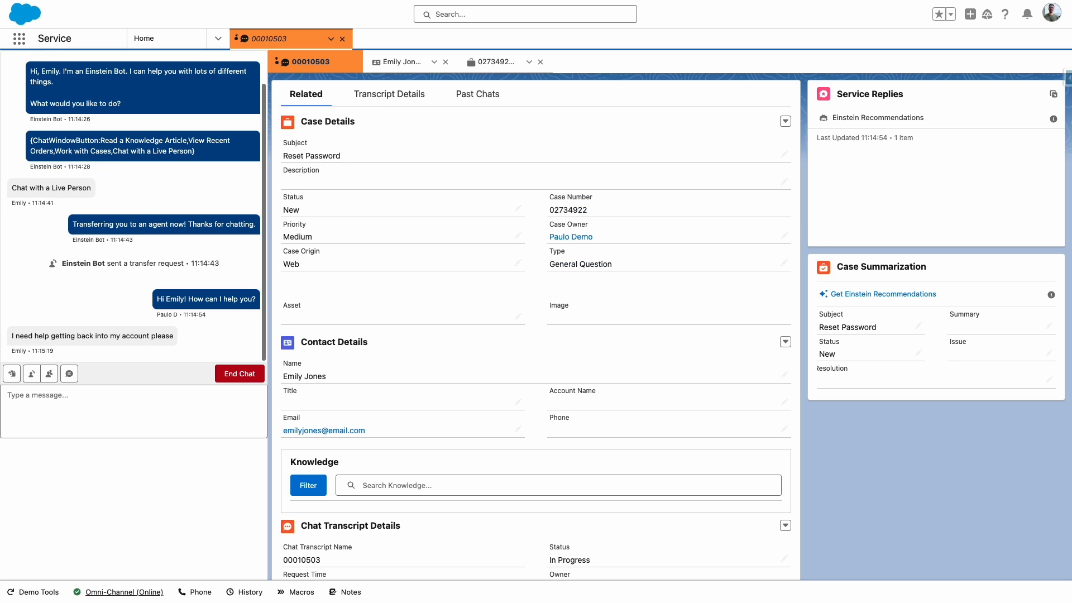
Step: Post Einstein's suggested reply asking Emily for her username or email address
left_click(878, 117)
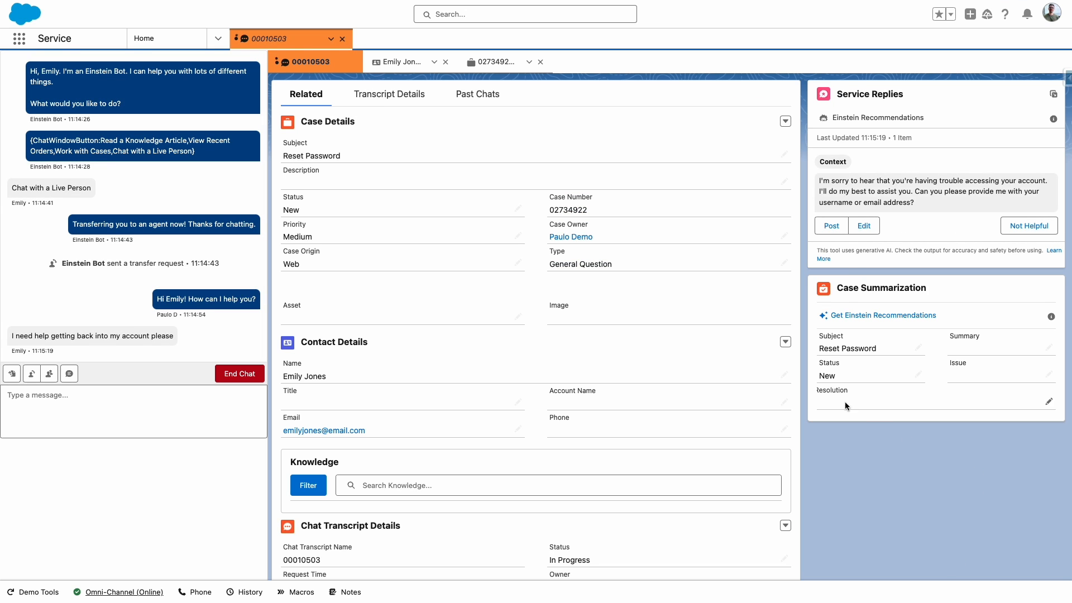
mouse_move(827, 188)
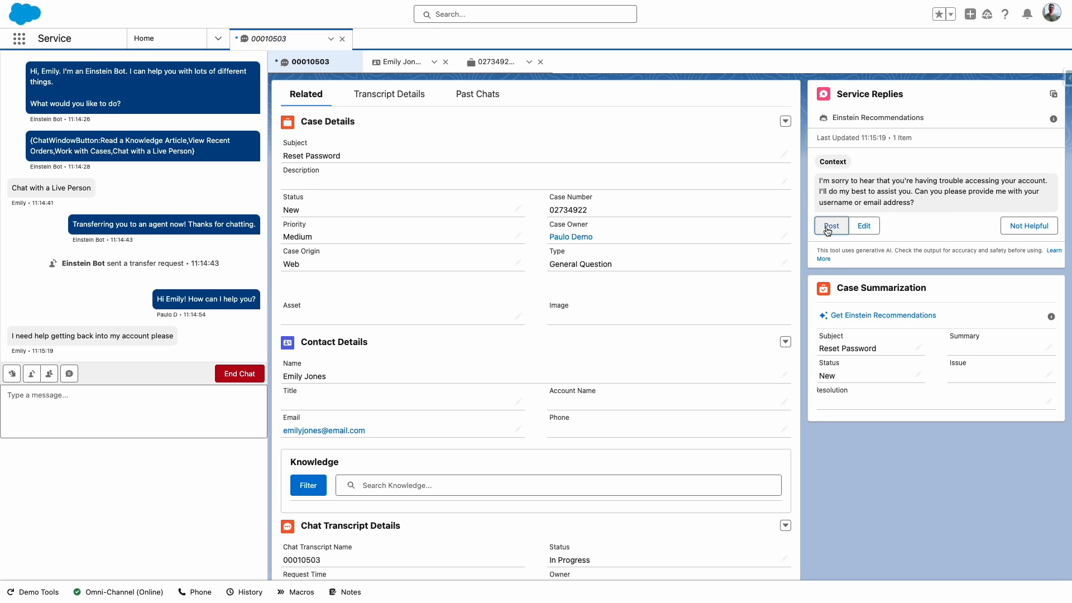
left_click(830, 226)
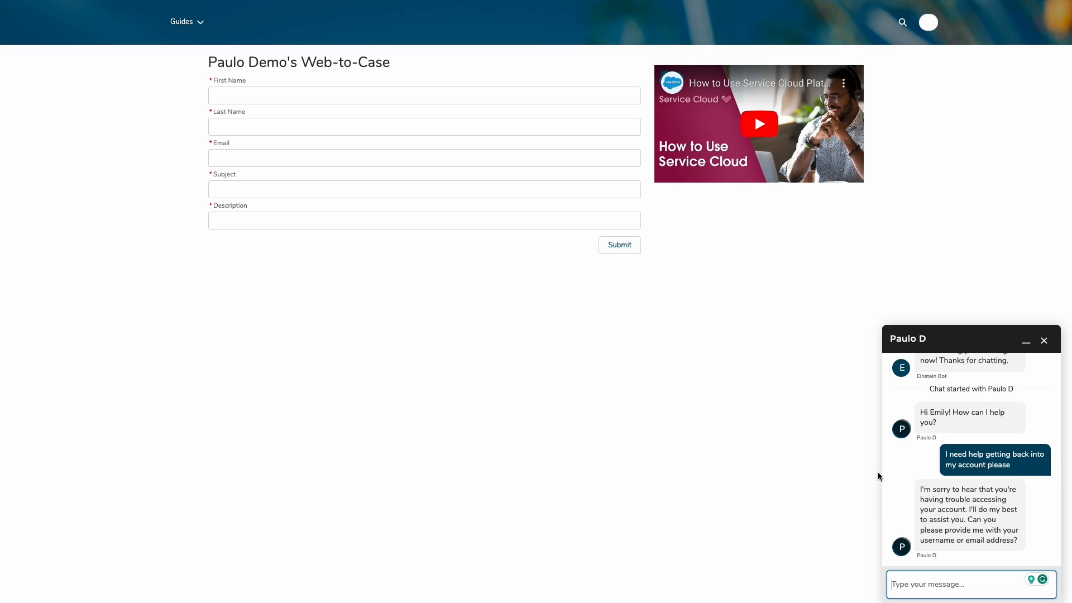
mouse_move(1016, 504)
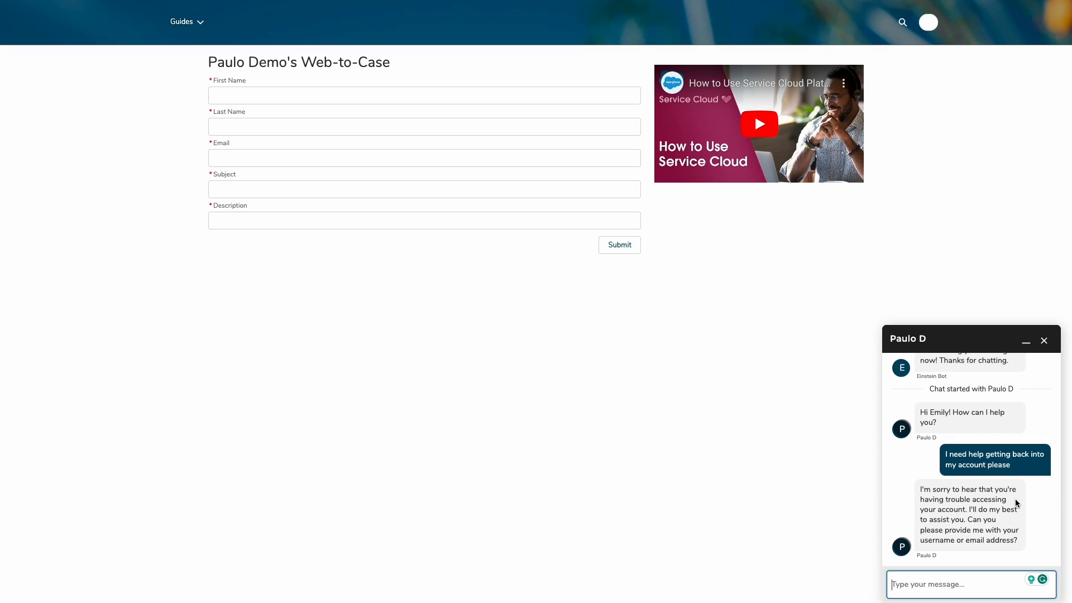
mouse_move(1036, 514)
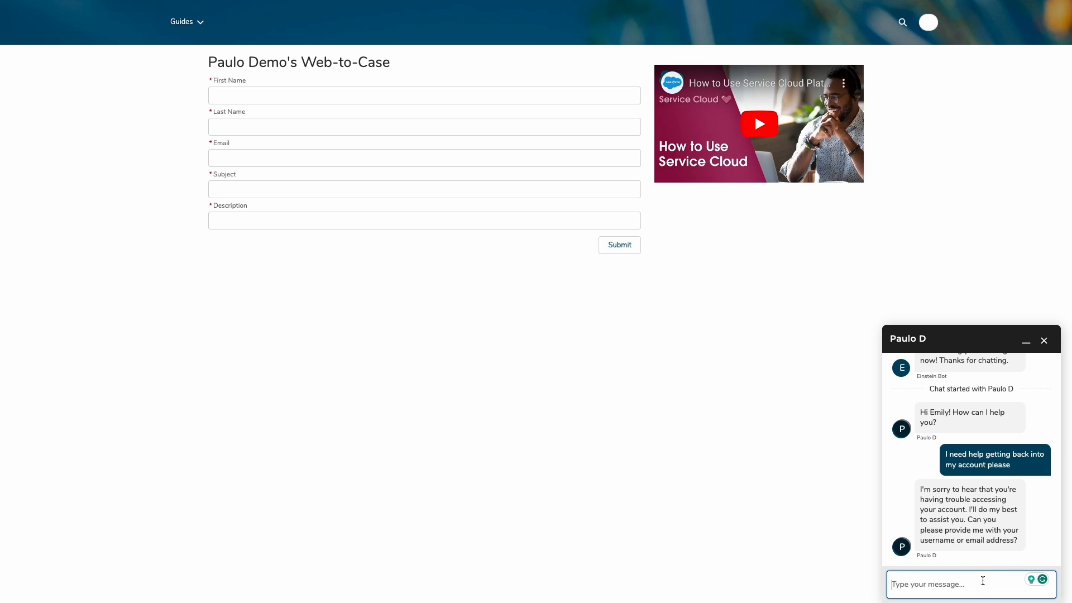
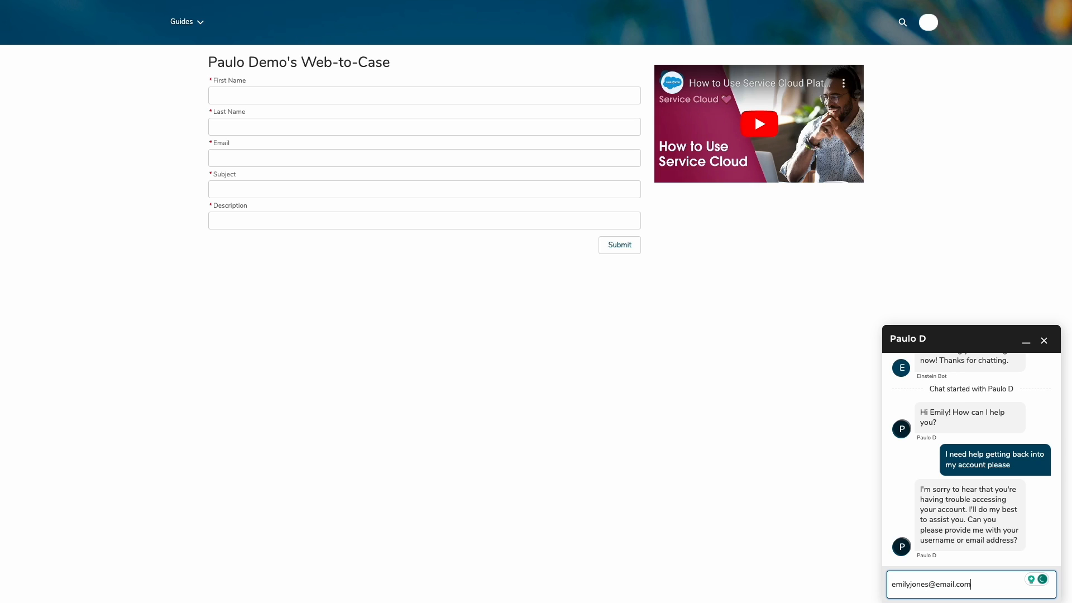
key("Return")
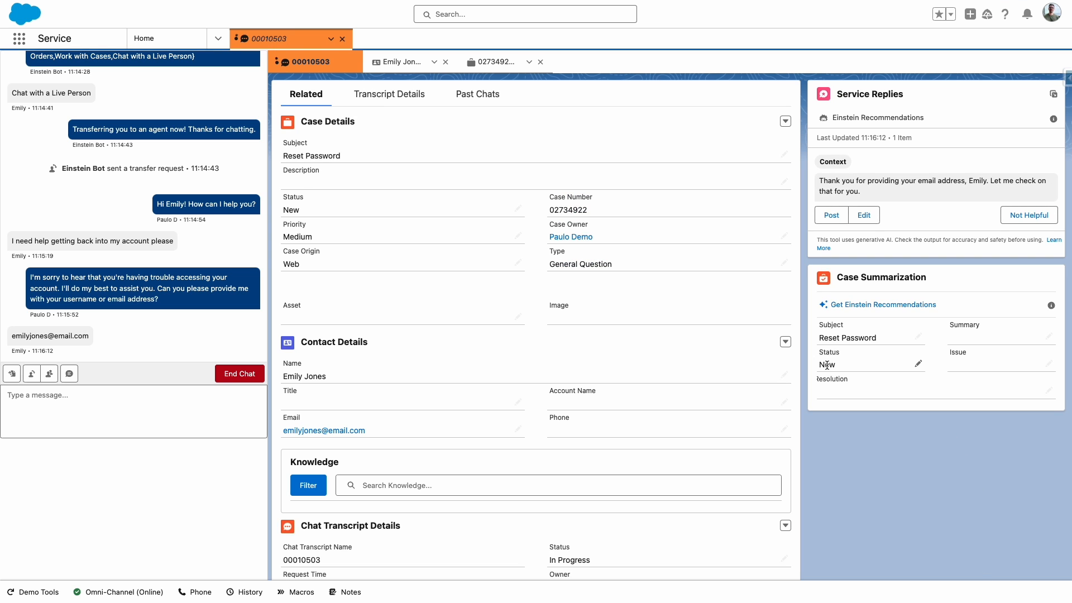
mouse_move(783, 375)
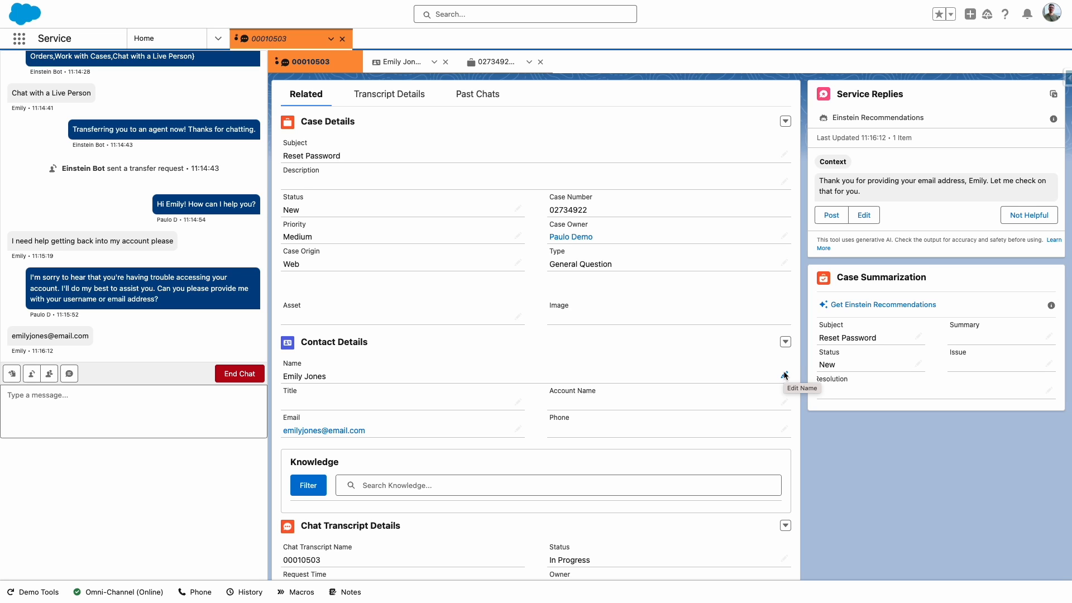
mouse_move(856, 237)
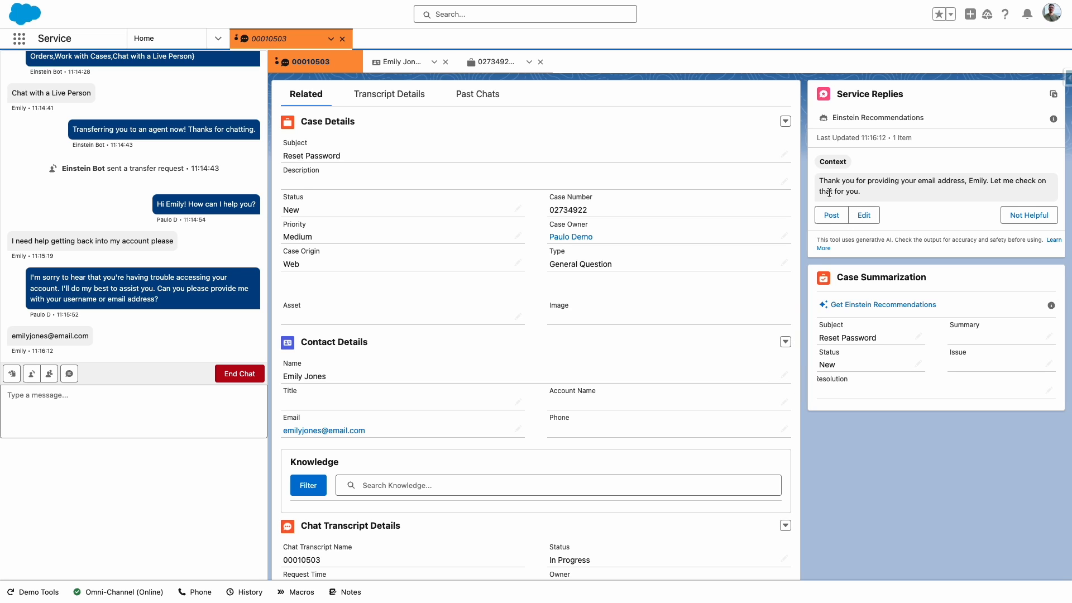
left_click(831, 214)
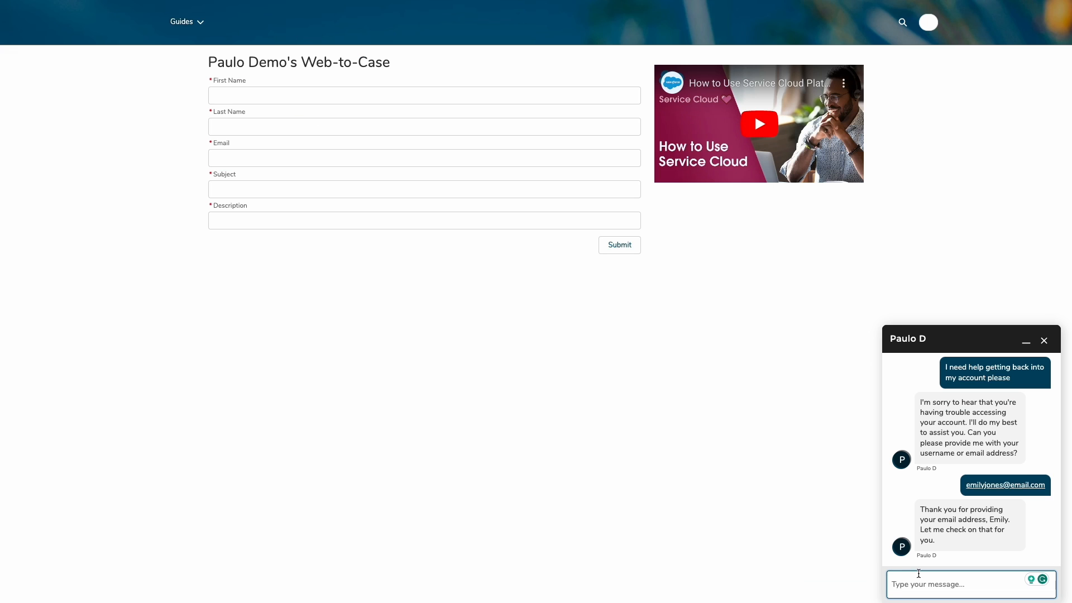
Step: As the customer, send 'I just need help resetting my password' to the agent
type("1")
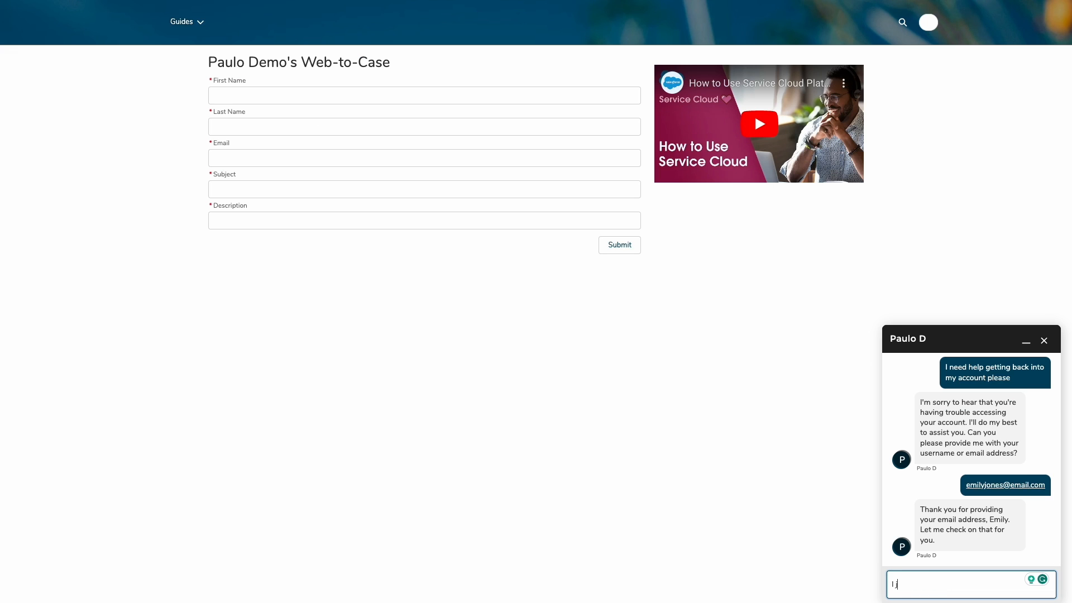
type("I just need help rese")
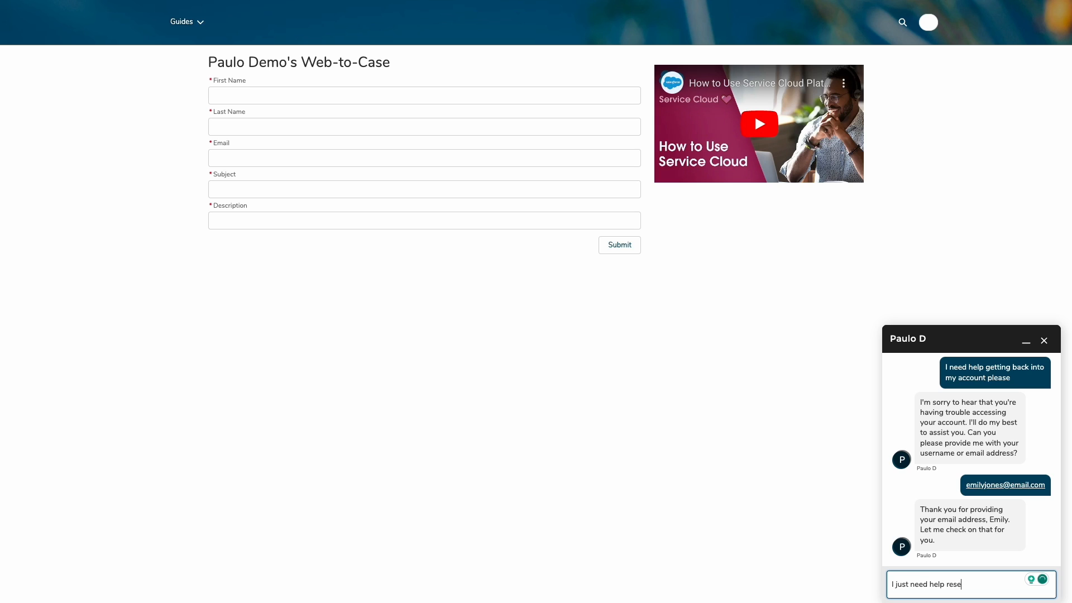
type("tting my password")
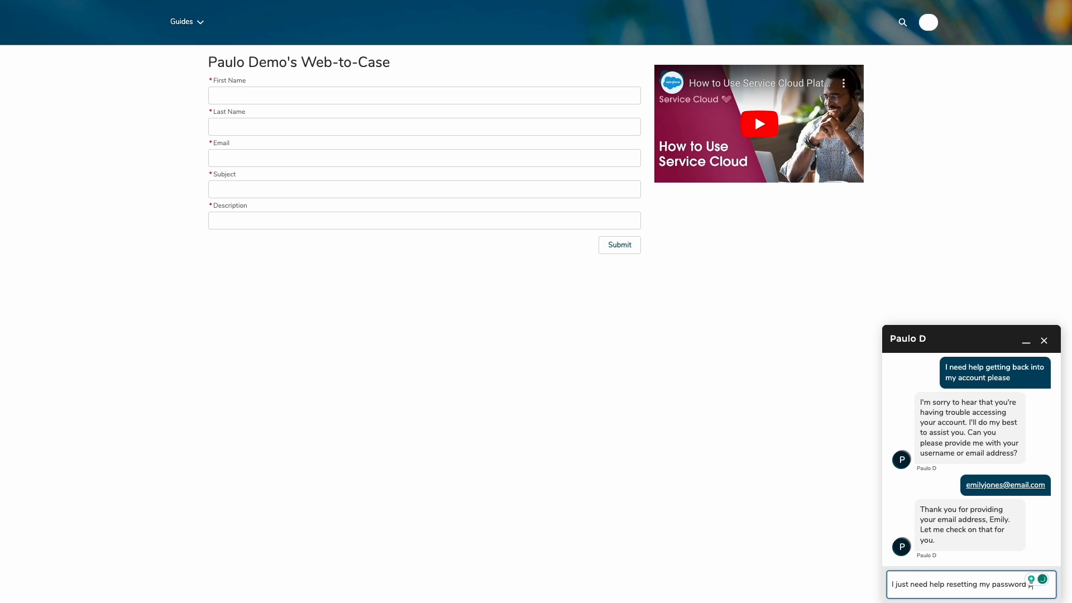
left_click(1042, 584)
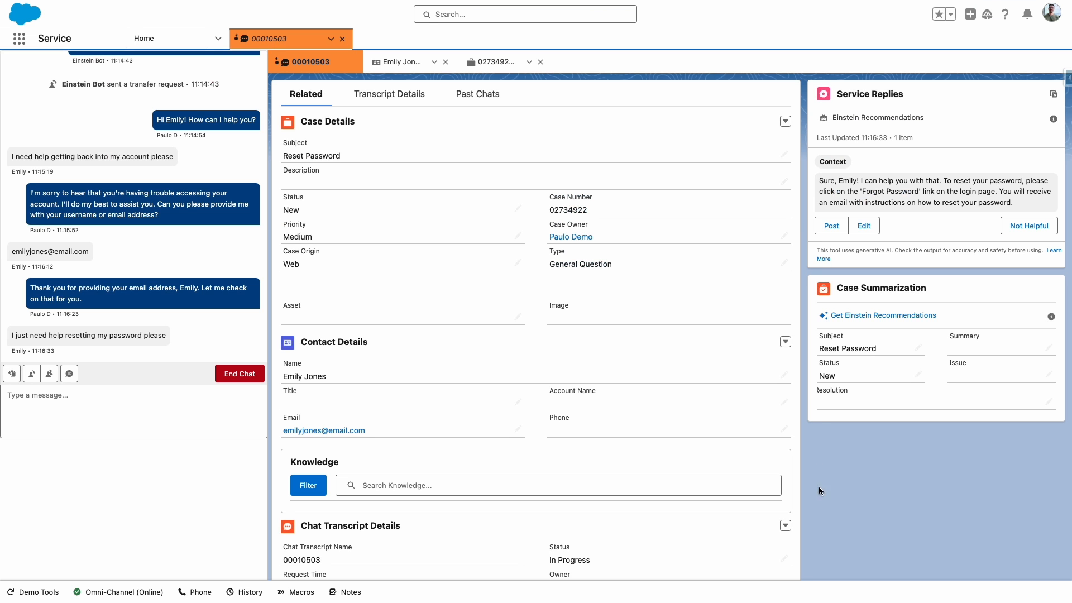
mouse_move(939, 202)
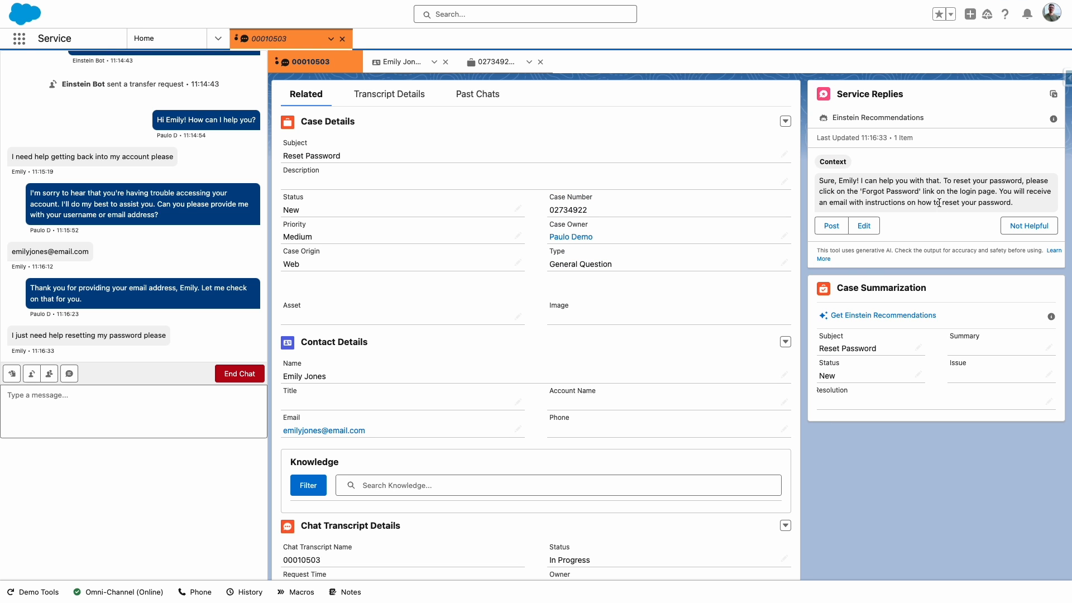
mouse_move(927, 227)
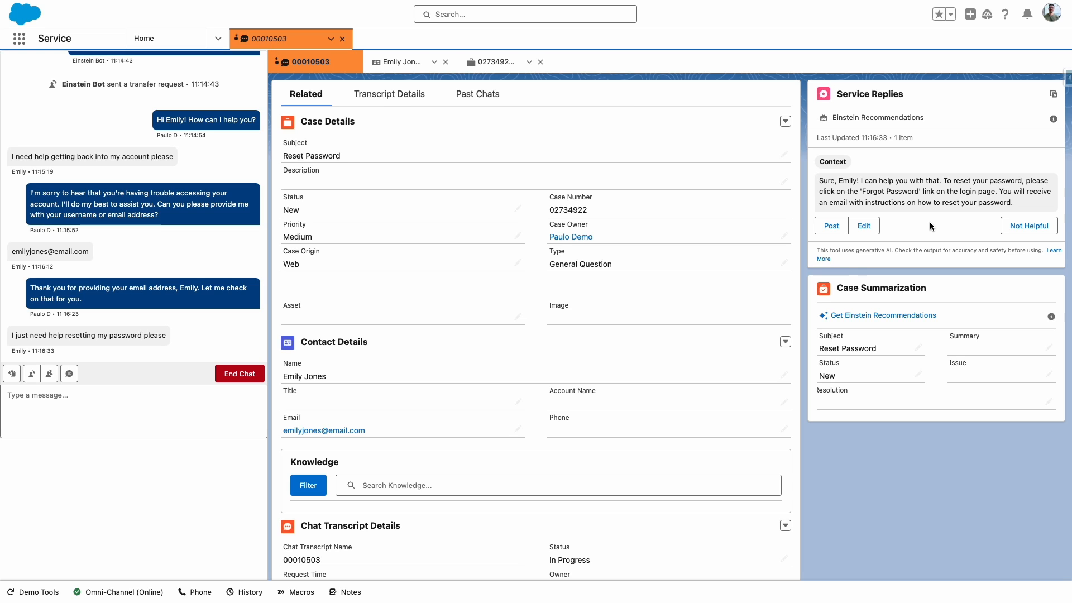
Step: Post Einstein's suggested reply pointing Emily to the Forgot Password link
left_click(830, 225)
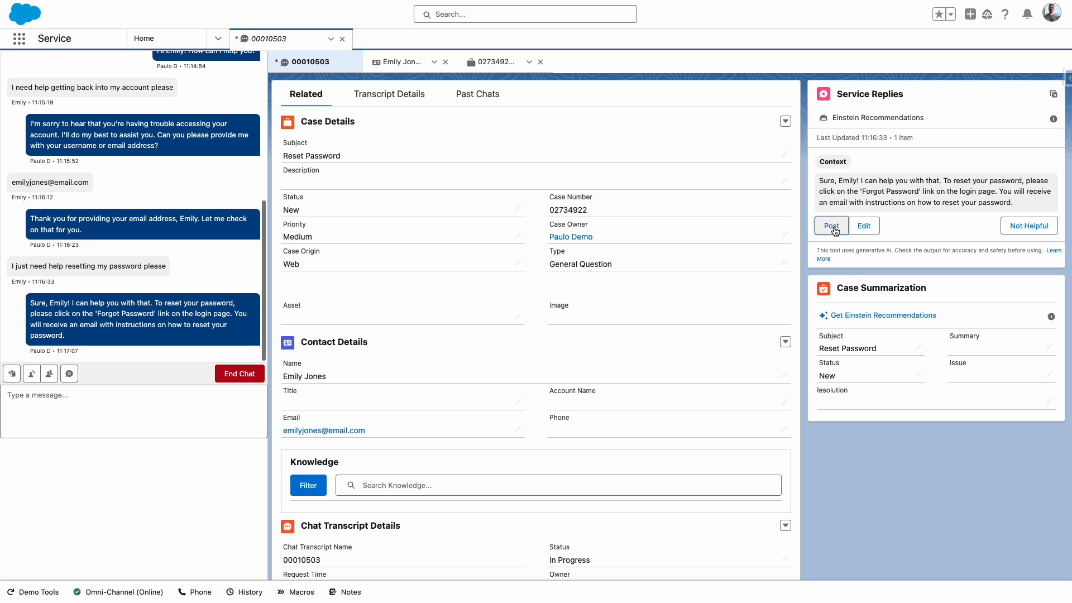
mouse_move(768, 237)
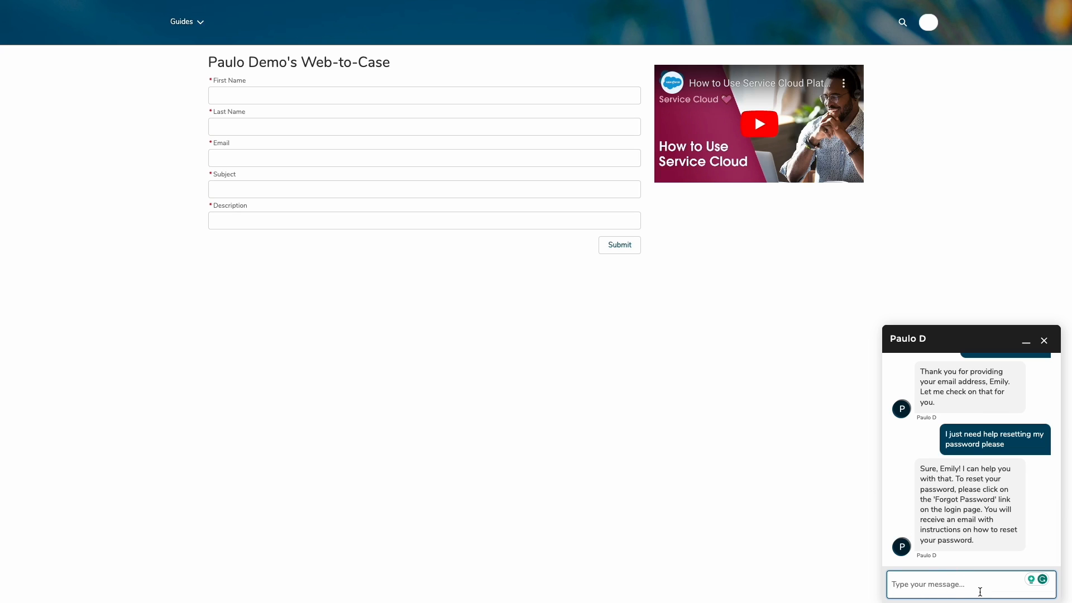
Step: As the customer, reply 'Great, that works thanks very much' to the agent
type("Great, t")
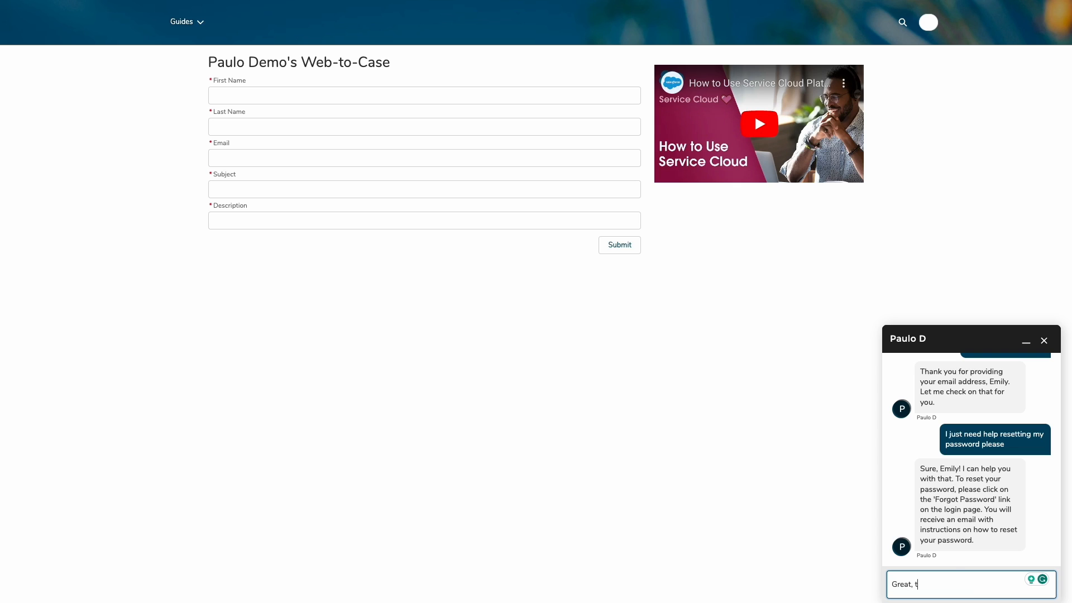
type("hat works than")
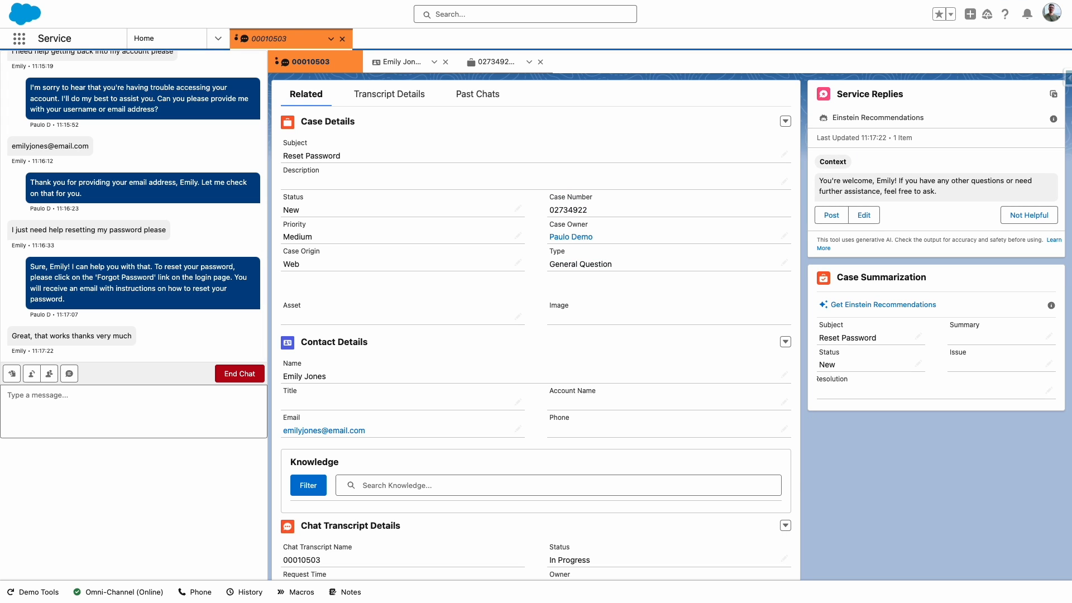
mouse_move(861, 525)
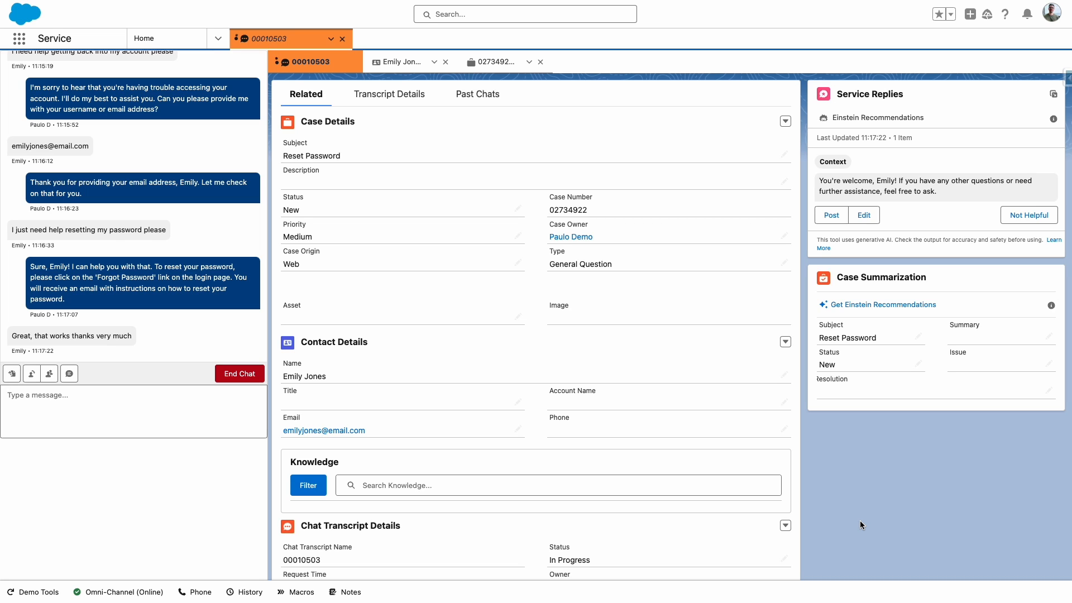
mouse_move(852, 525)
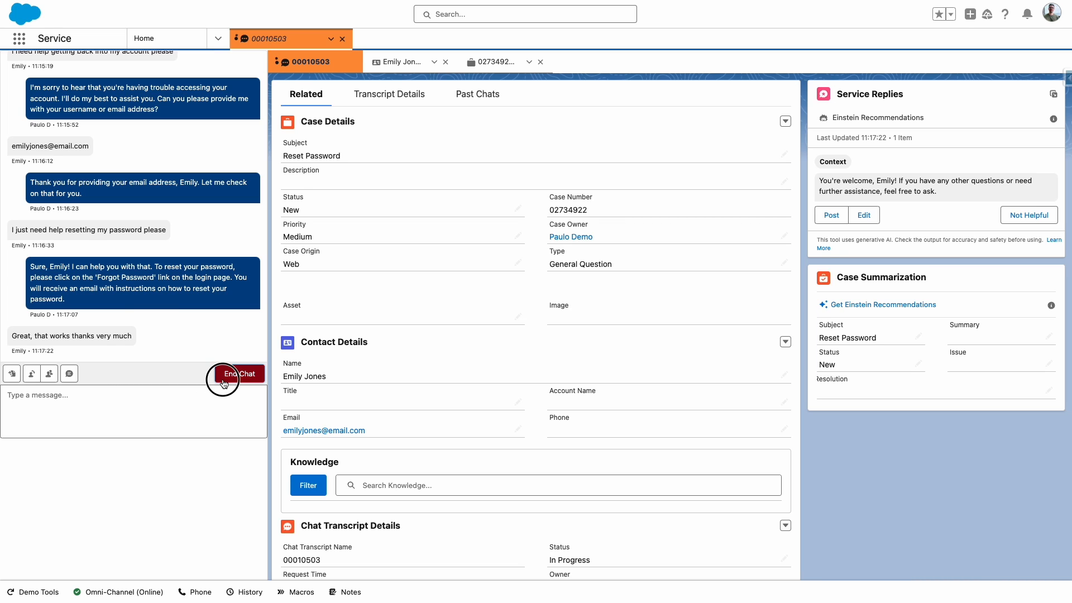
mouse_move(350, 525)
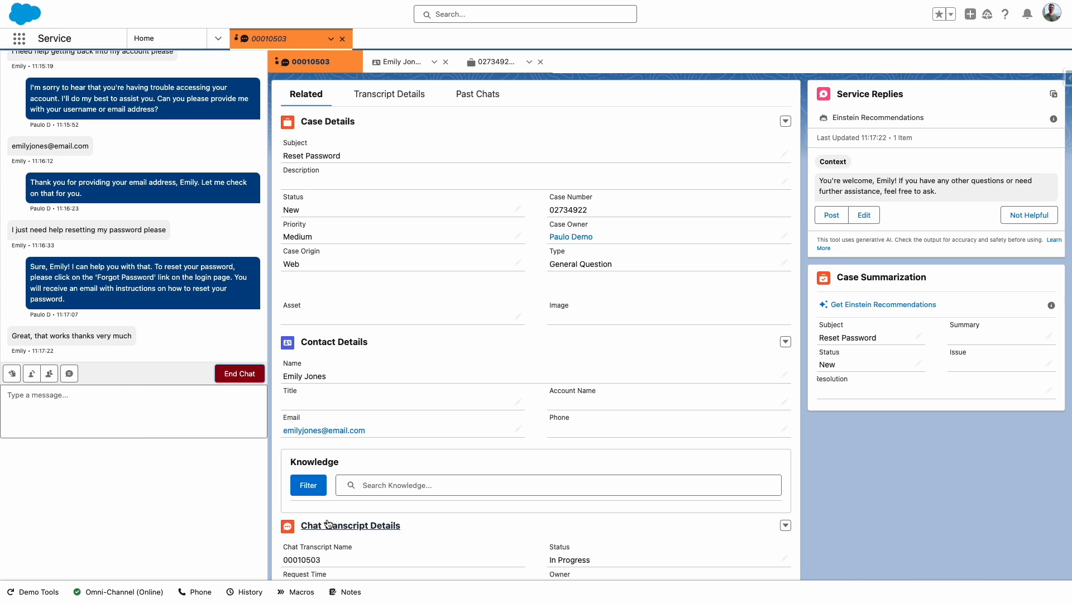
Step: End the chat, review the Einstein summary, issue and resolution, and save them to the case
left_click(239, 373)
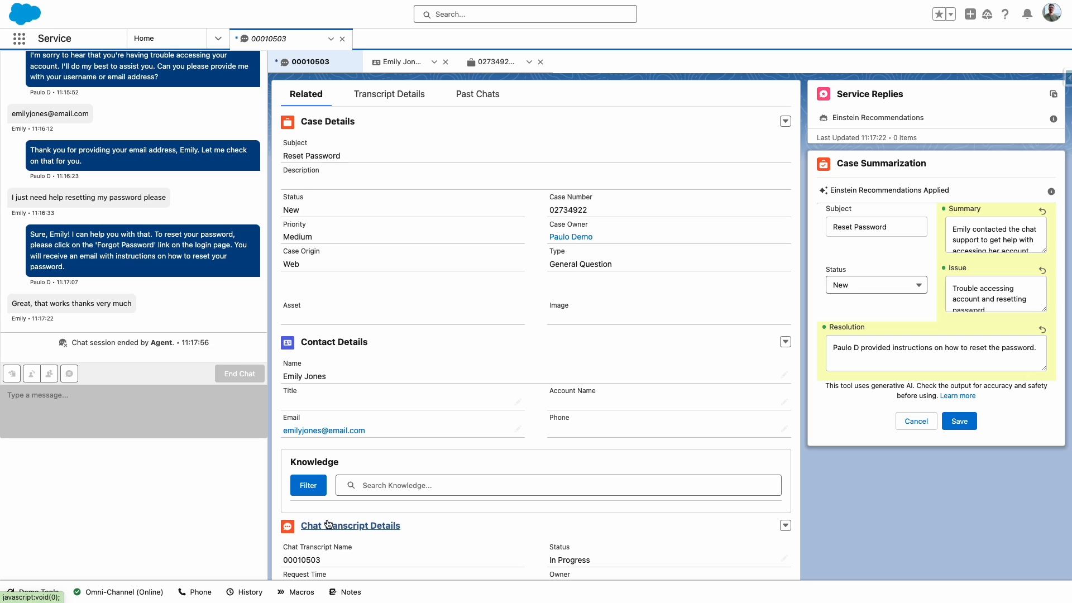
mouse_move(375, 491)
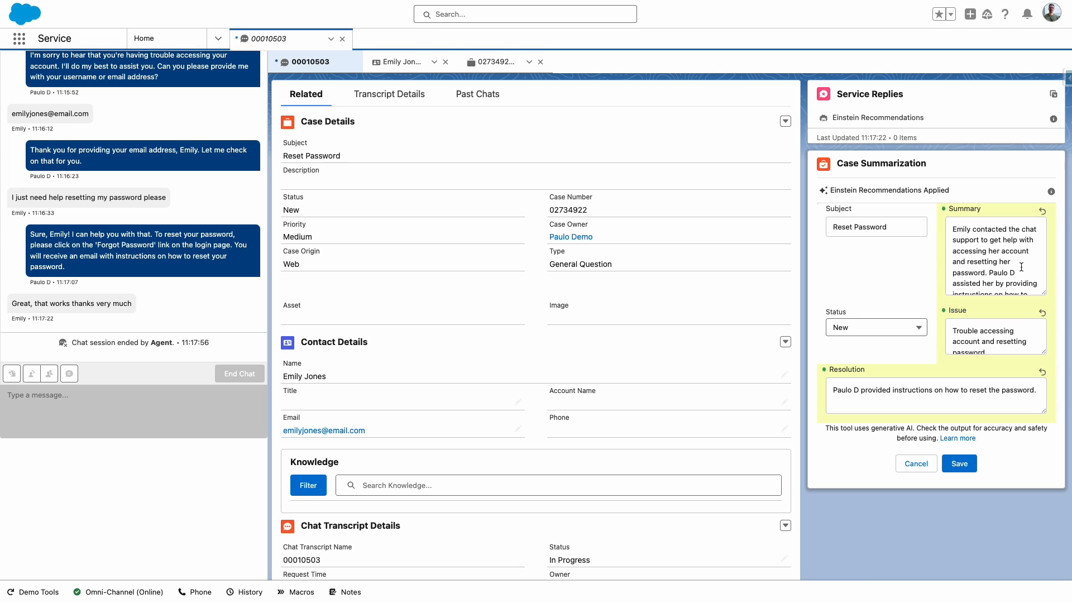
mouse_move(992, 312)
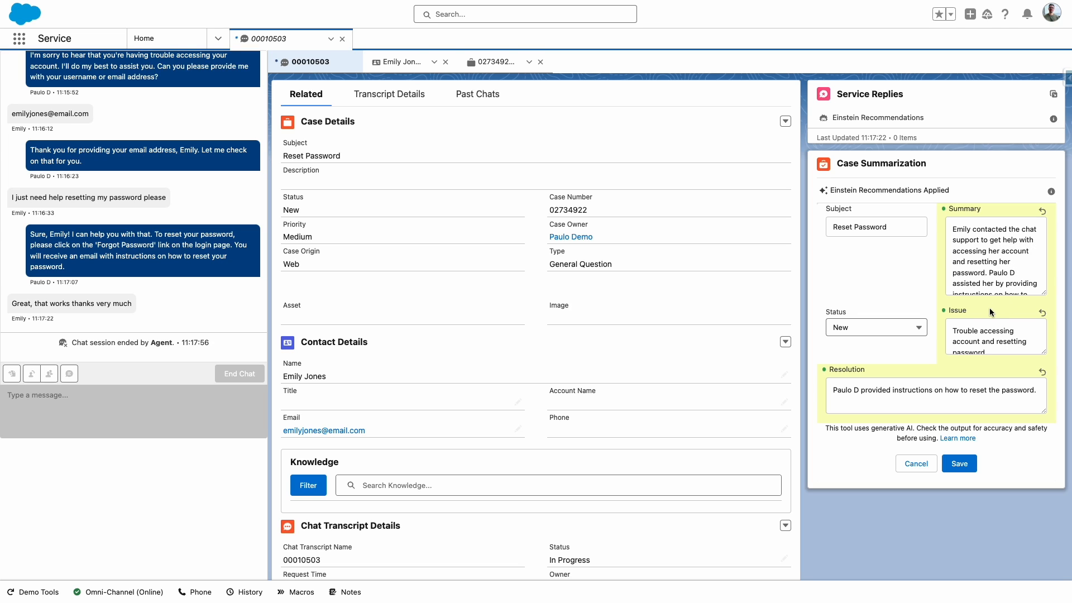
left_click(995, 339)
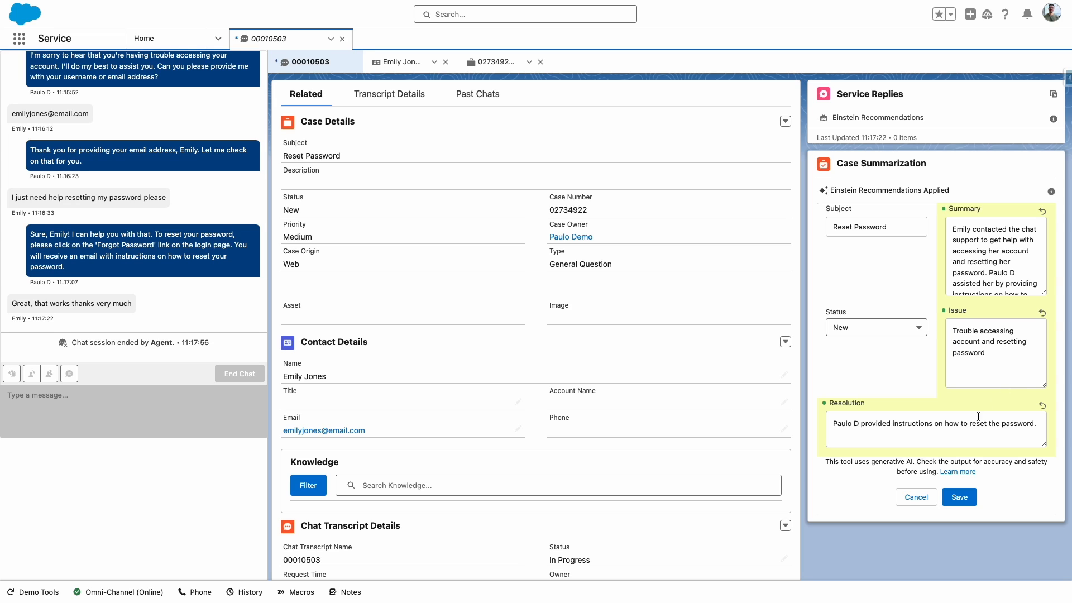
mouse_move(905, 385)
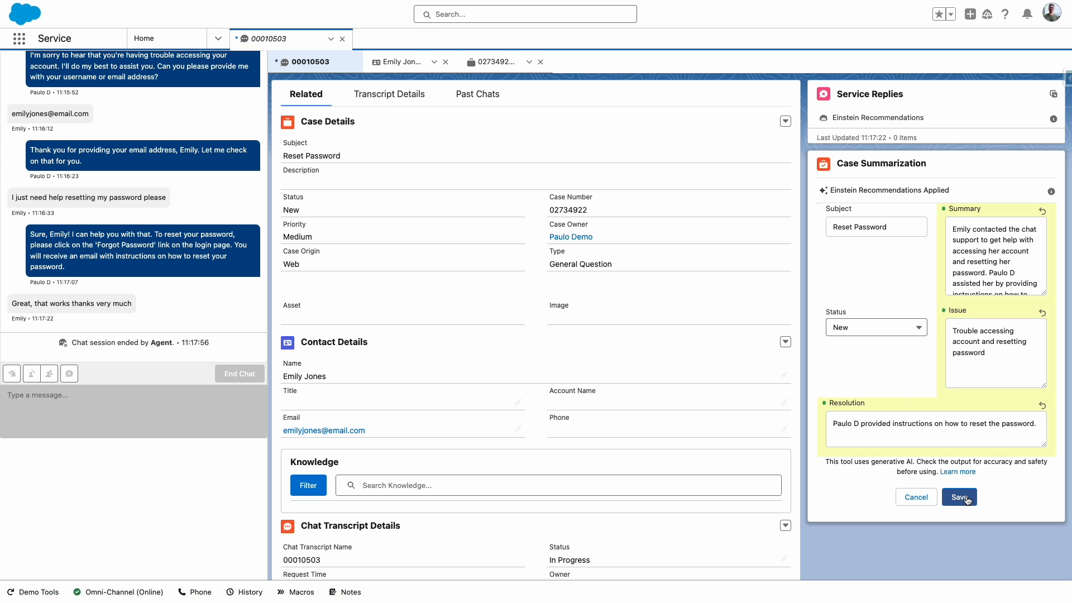
left_click(958, 497)
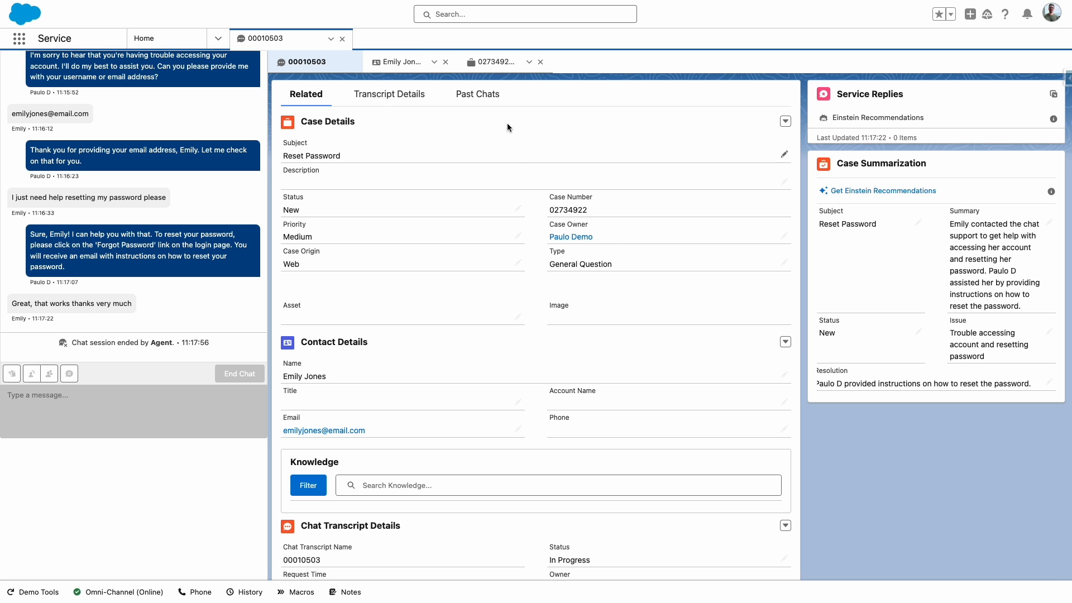
left_click(495, 61)
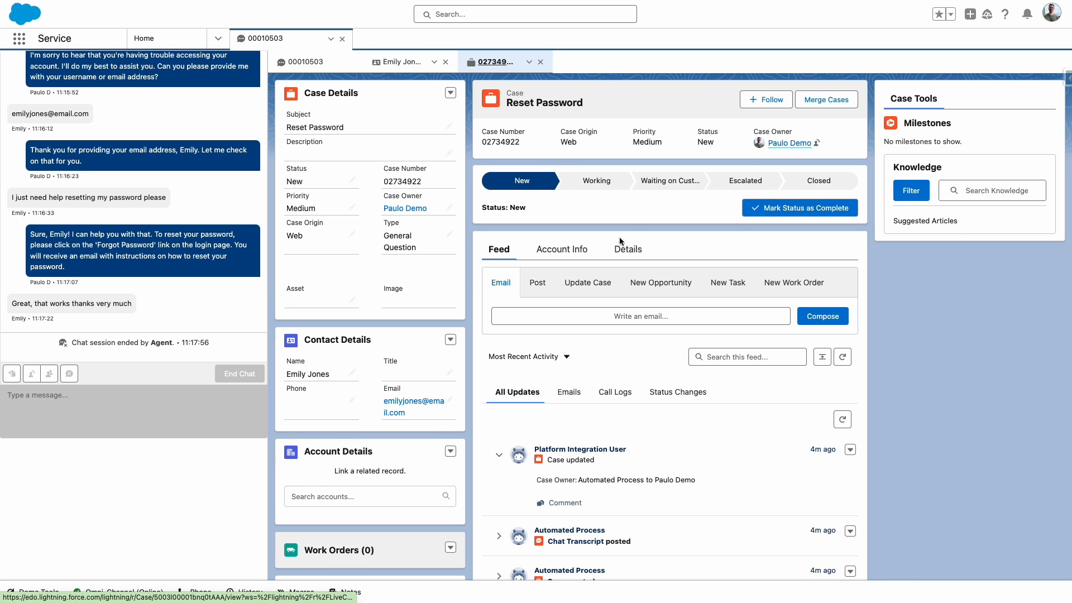
left_click(626, 248)
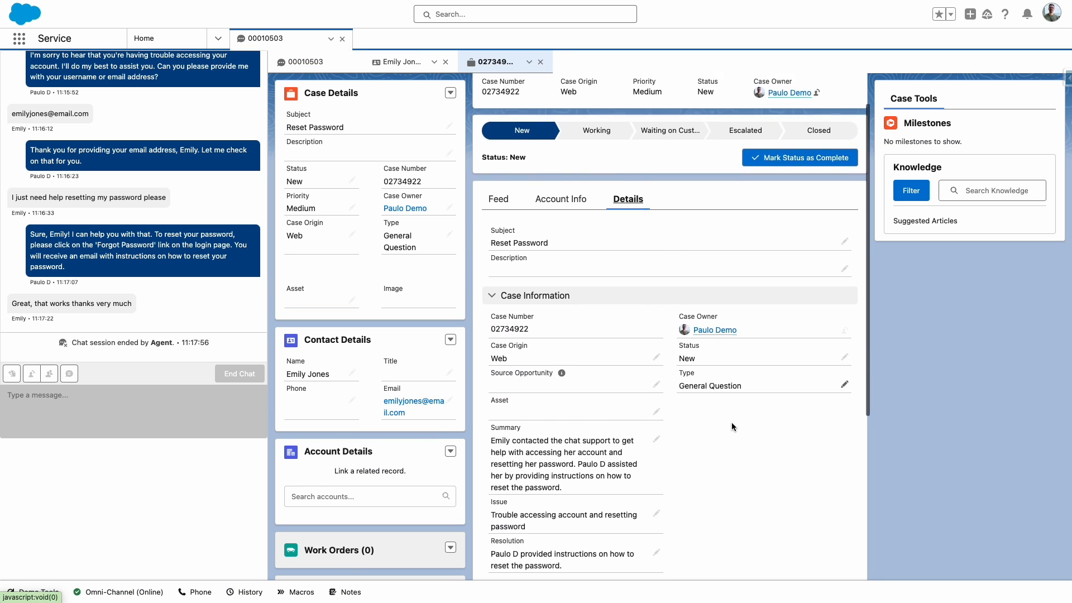
scroll("down", 3)
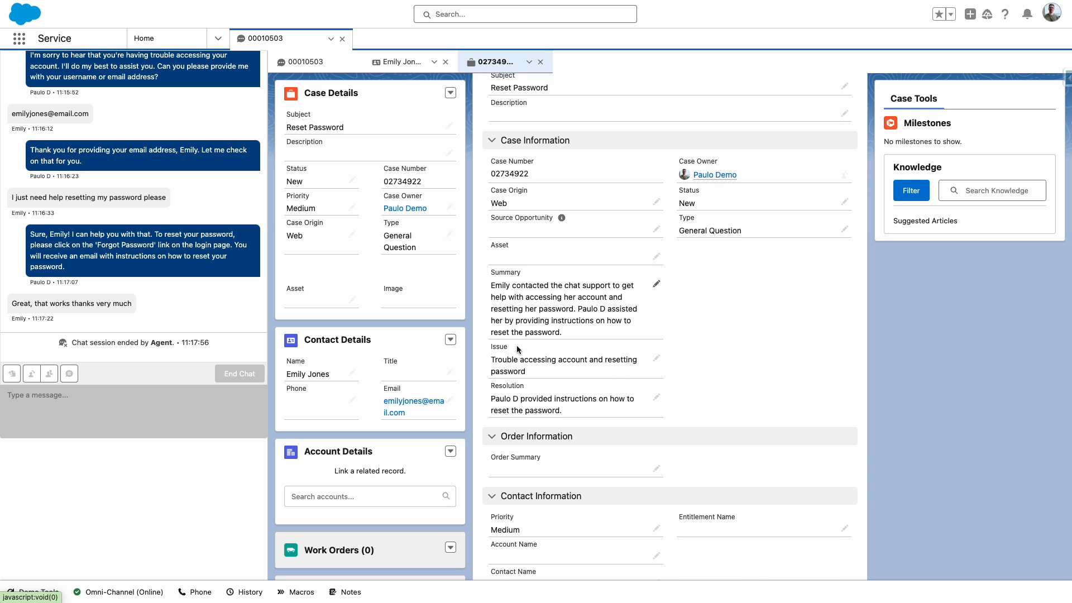